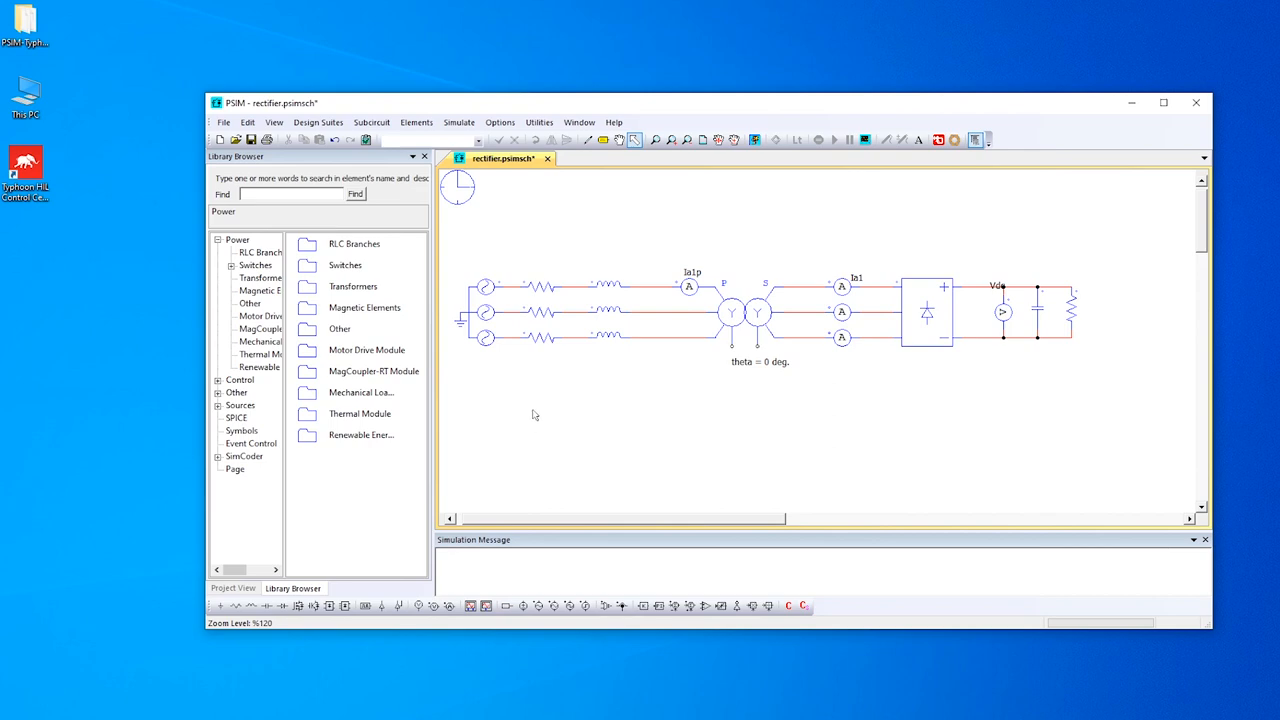
mouse_move(602, 414)
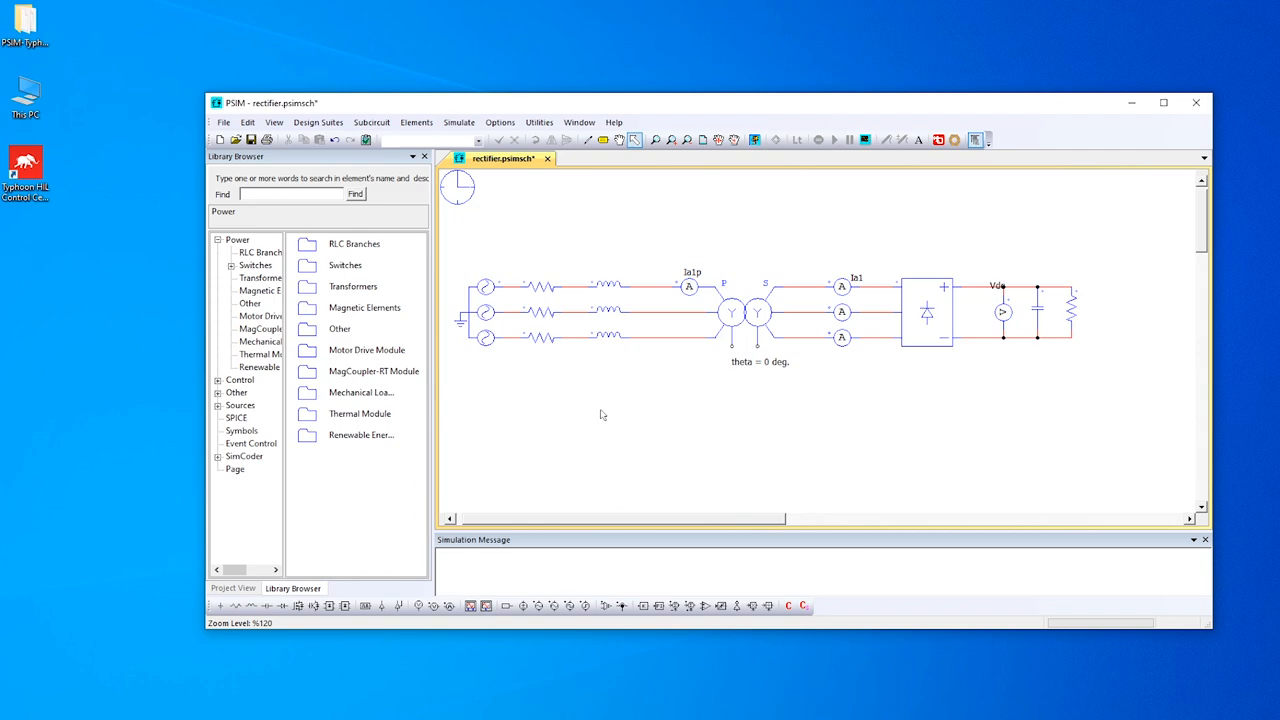
mouse_move(726, 408)
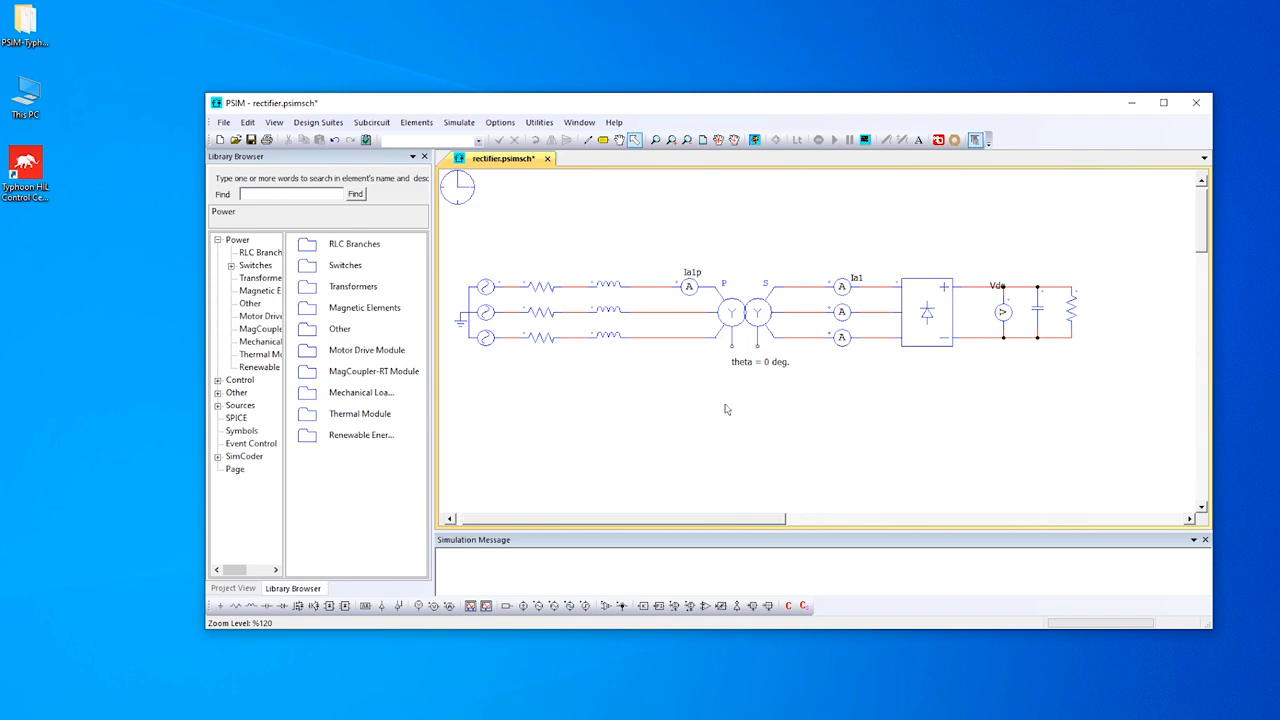
mouse_move(1036, 376)
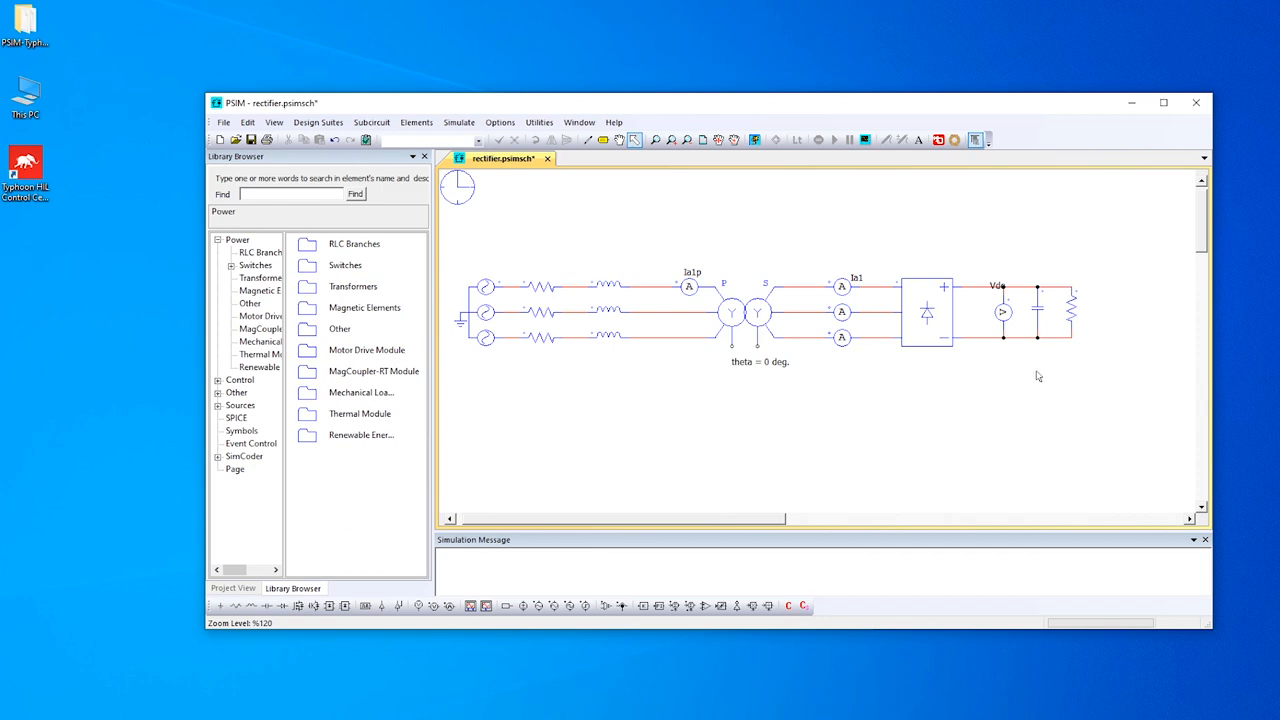
mouse_move(1080, 364)
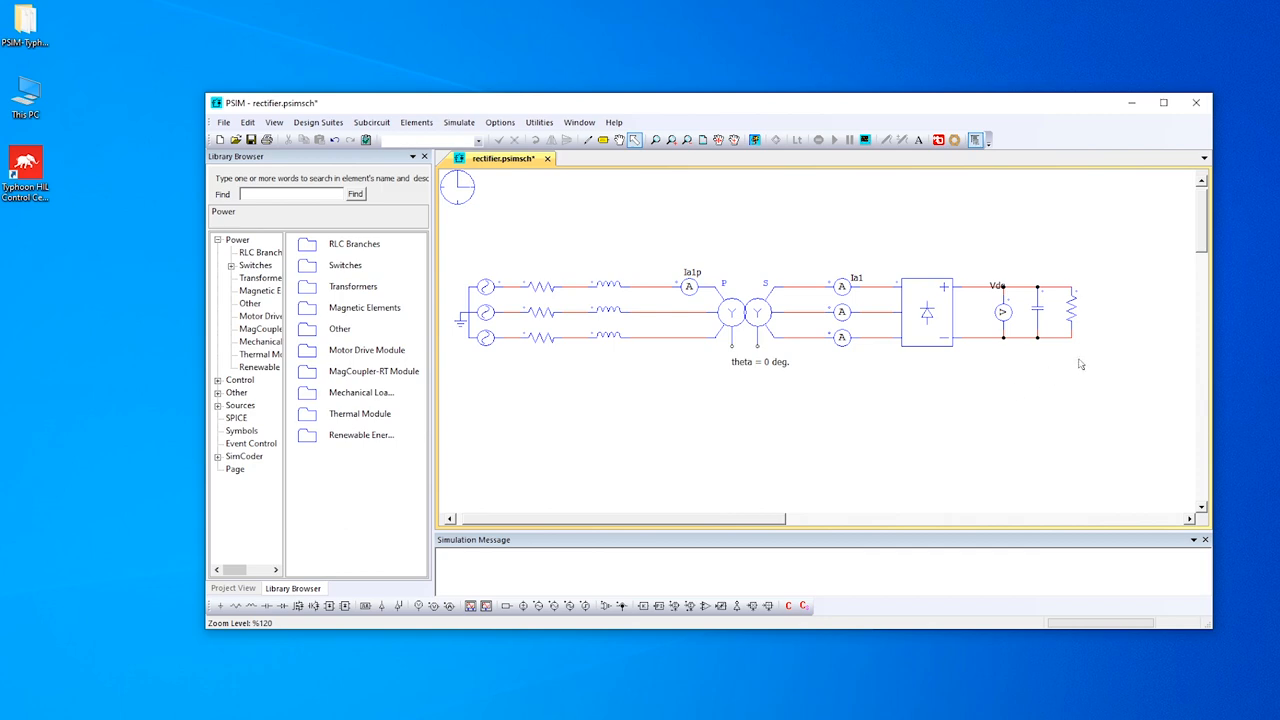
mouse_move(872, 406)
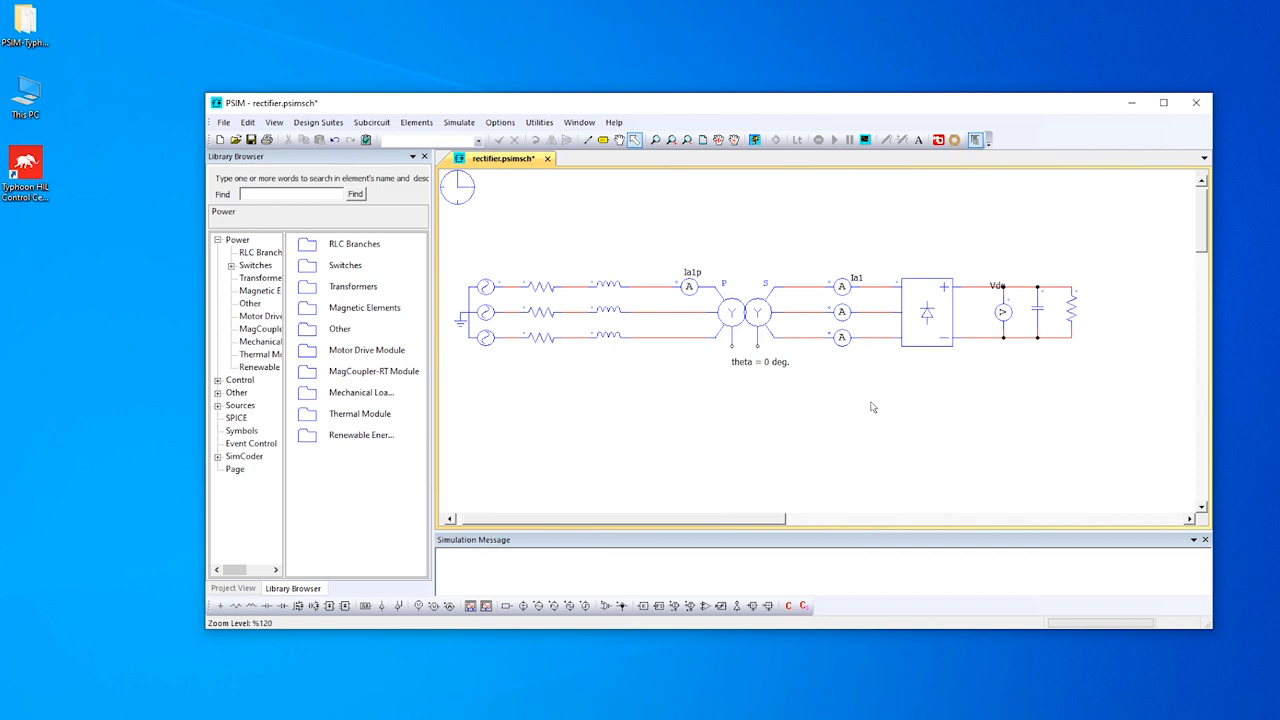
mouse_move(848, 392)
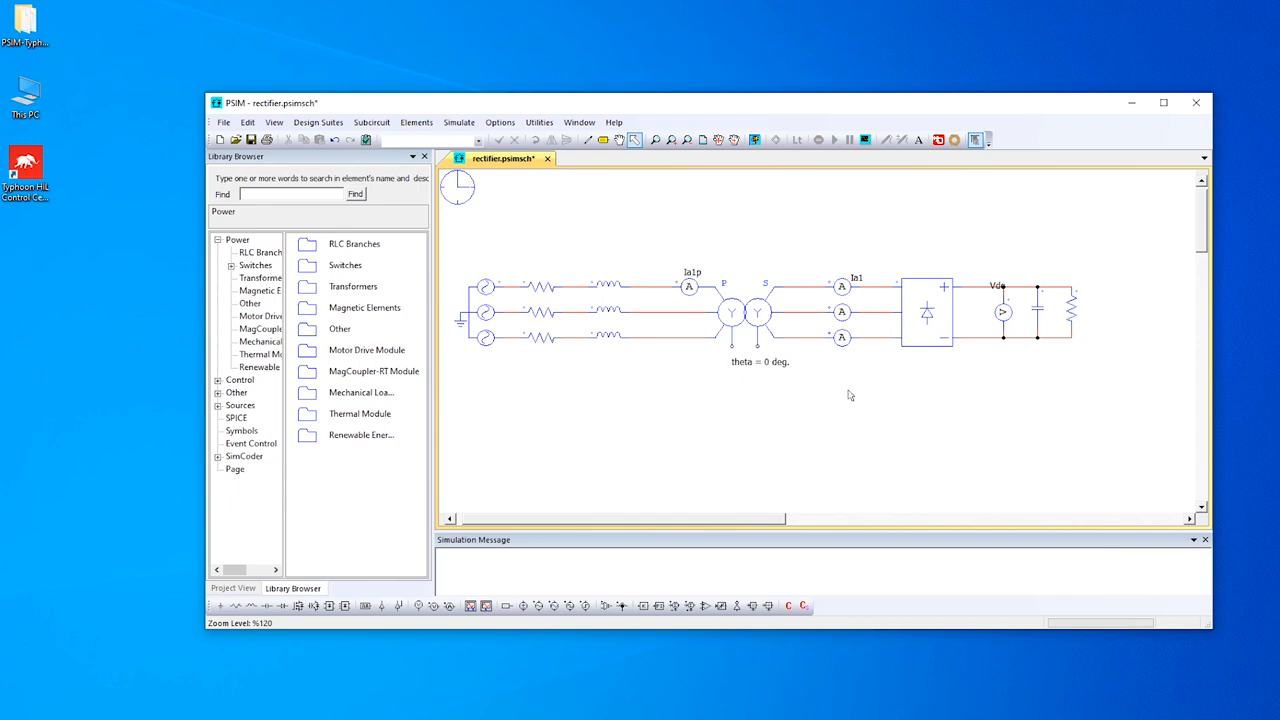
mouse_move(1012, 404)
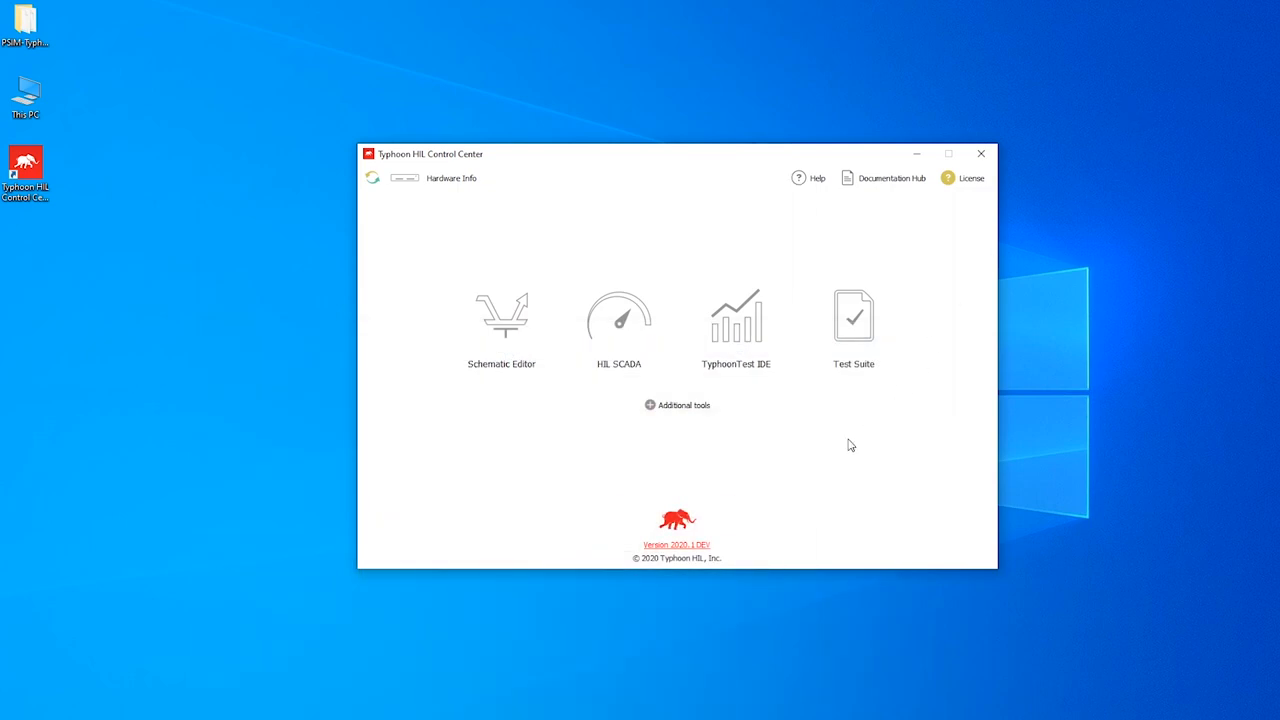
mouse_move(848, 460)
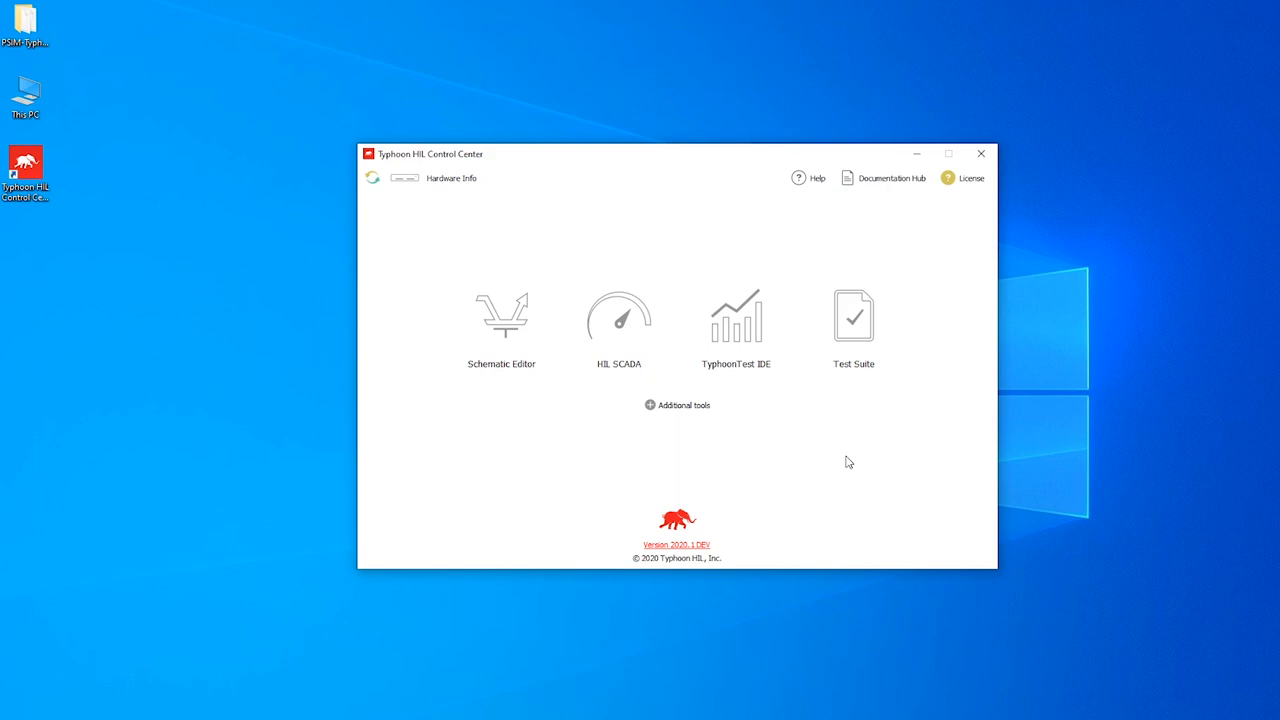
mouse_move(508, 336)
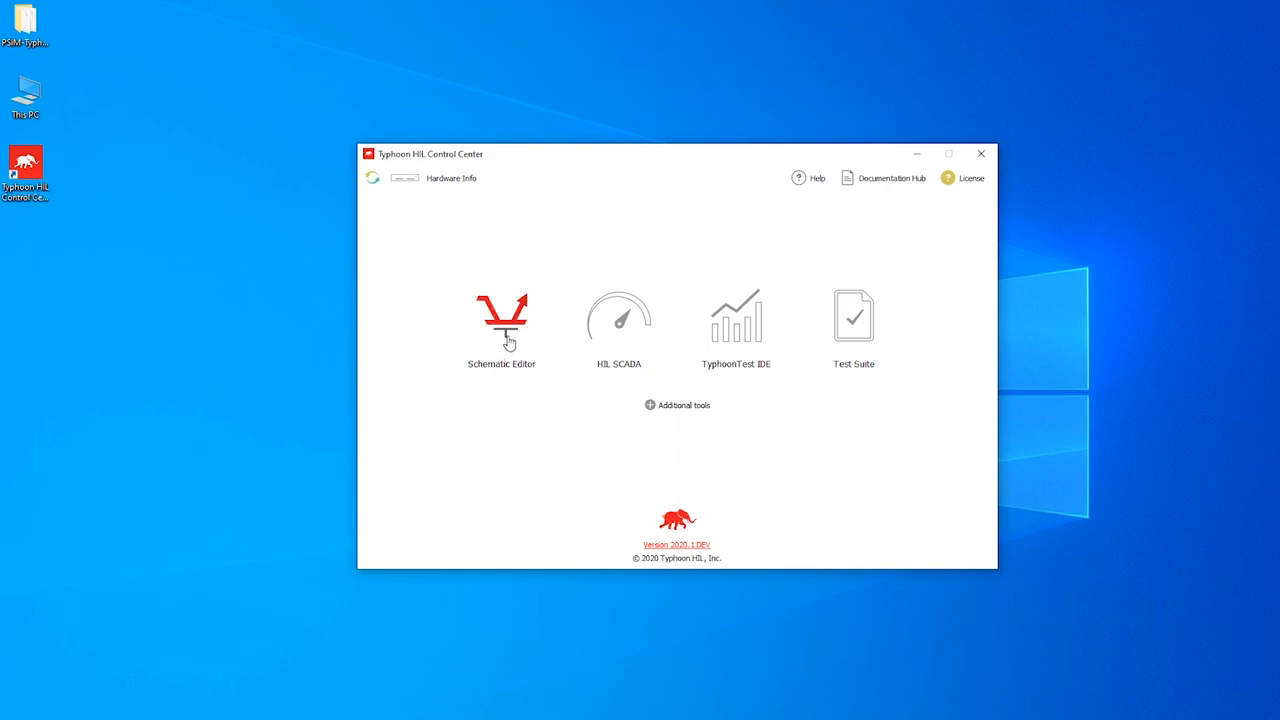
Launch the Schematic Editor from the Control Center launcher
click(500, 316)
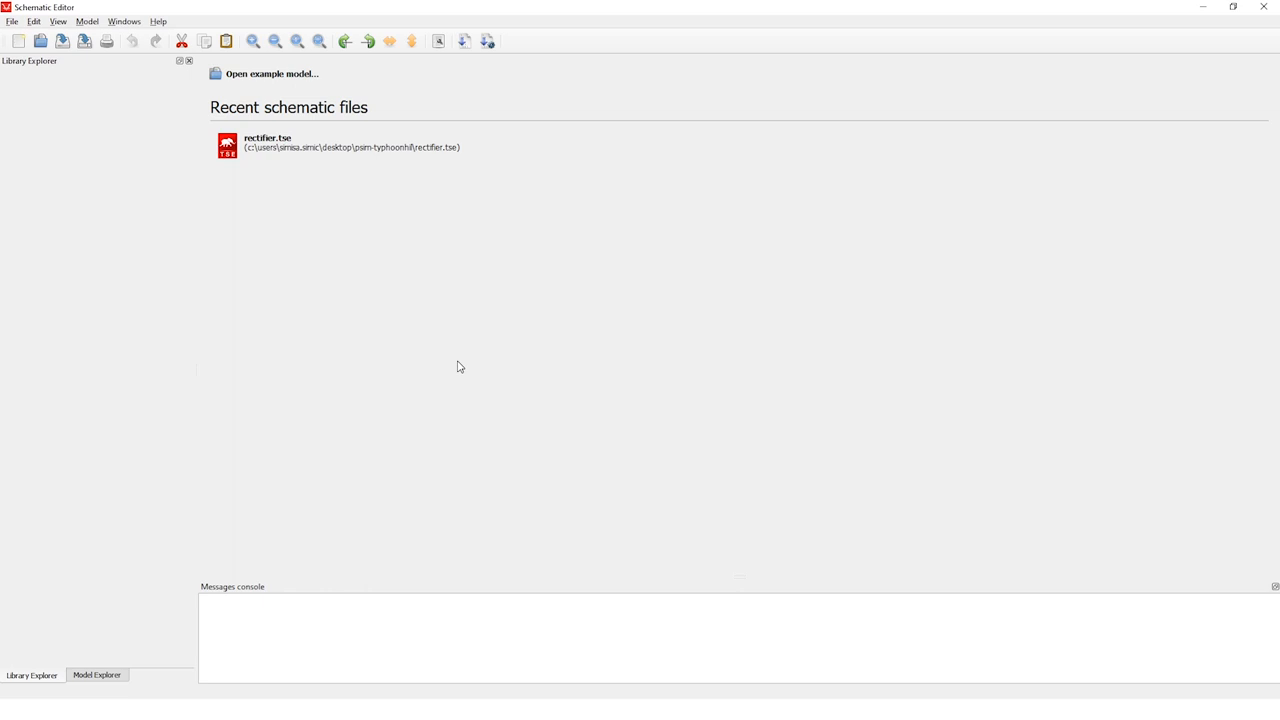
Start Import PSIM Schematic and select PSIM12.0.3_Softkey_X64 as the PSIM installation folder
click(12, 16)
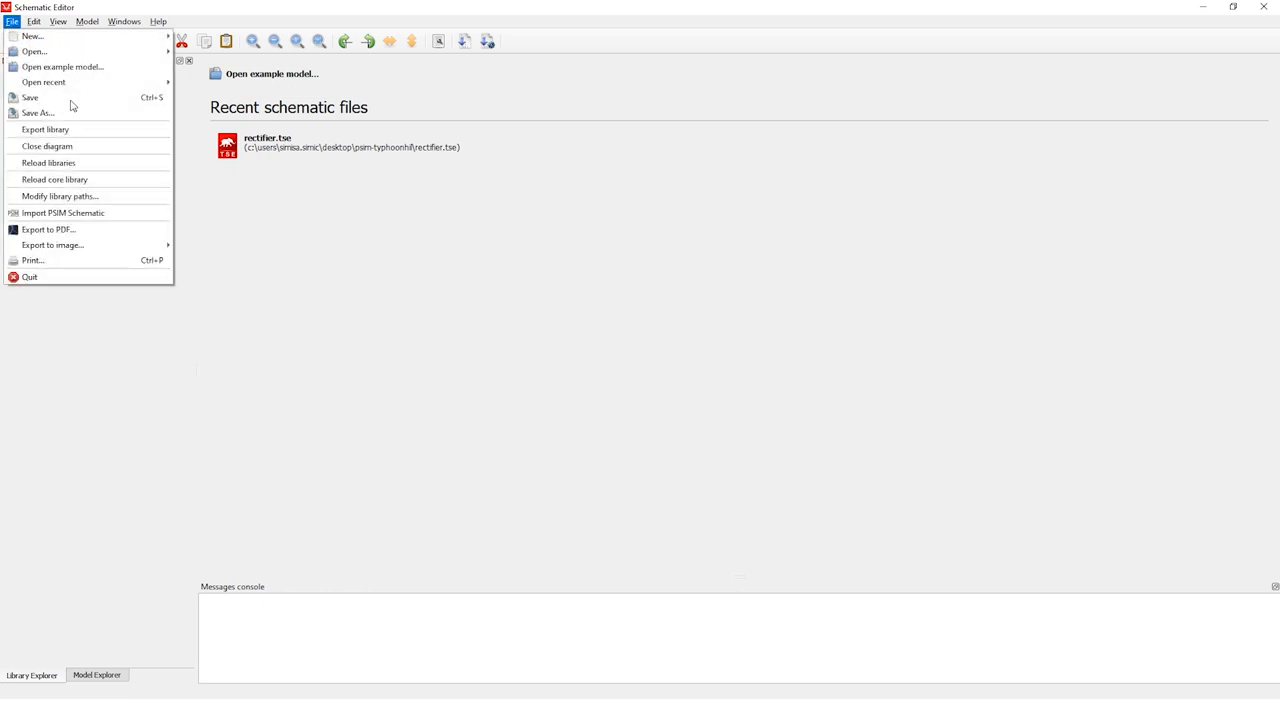
mouse_move(64, 212)
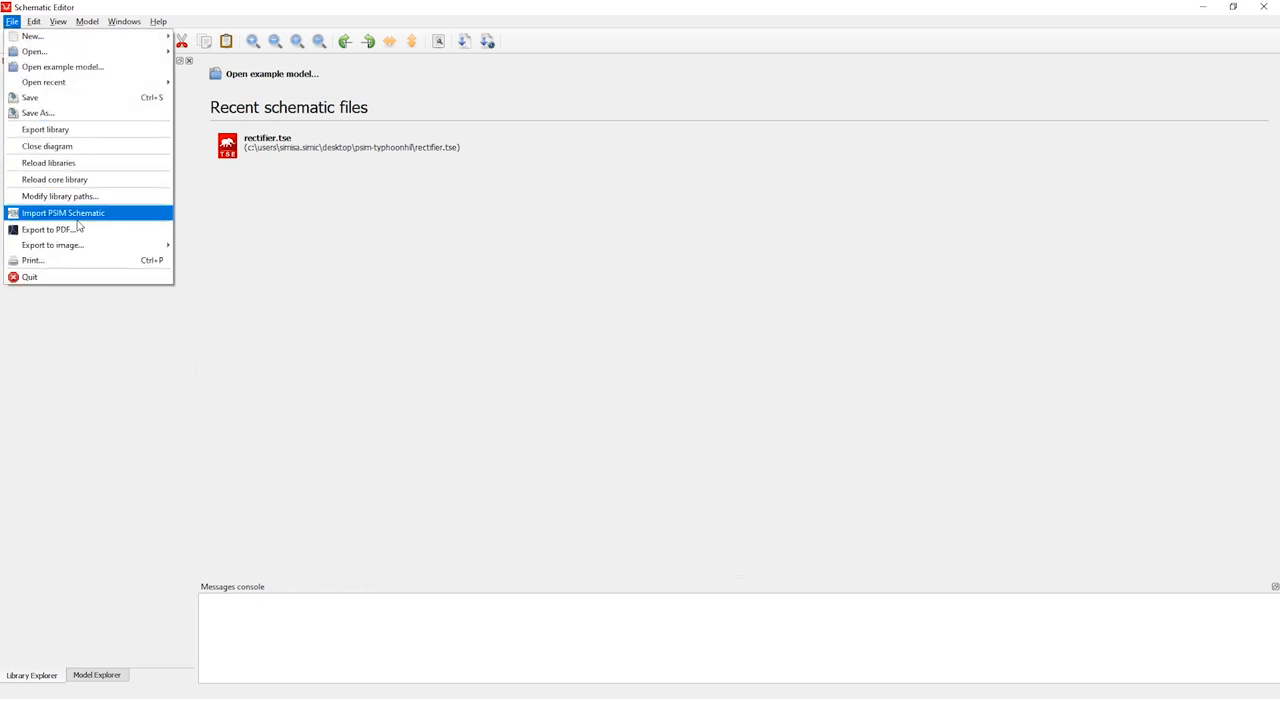
click(62, 212)
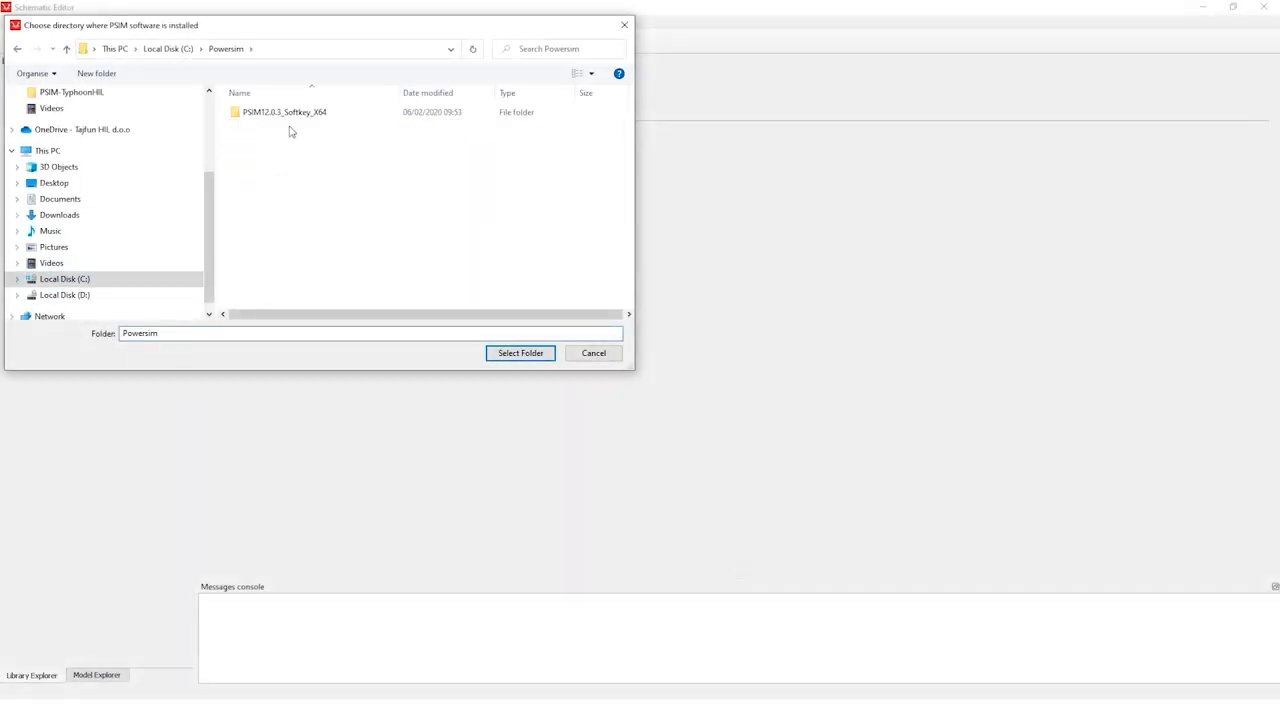
double_click(284, 112)
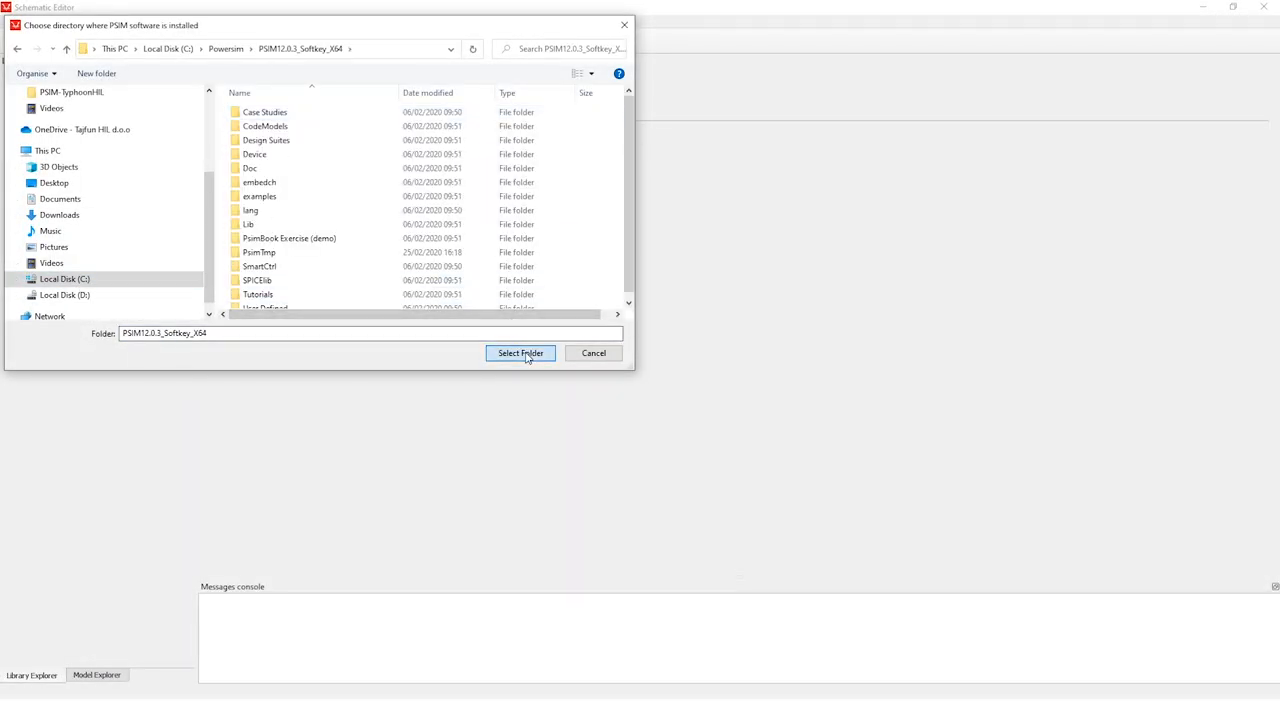
click(520, 352)
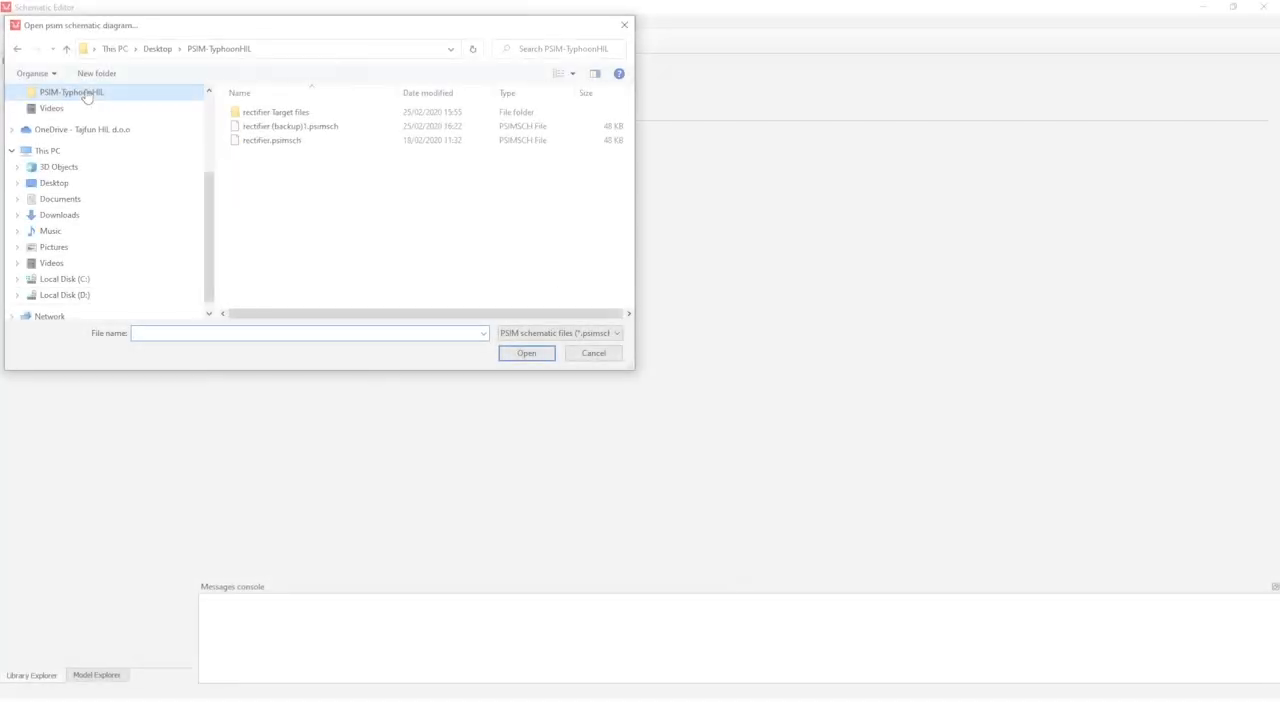
Import the rectifier .psimsch from the PSIM-TyphoonHIL folder as rectifier.tse and acknowledge success
click(592, 352)
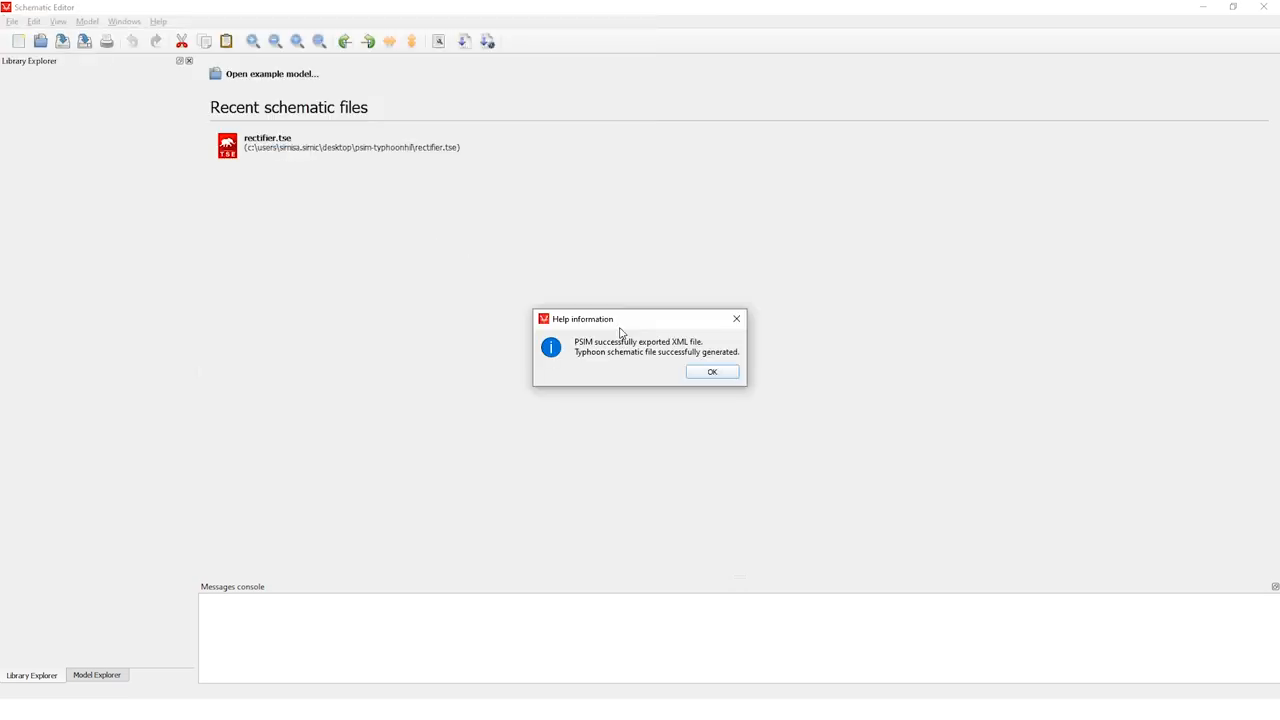
mouse_move(596, 364)
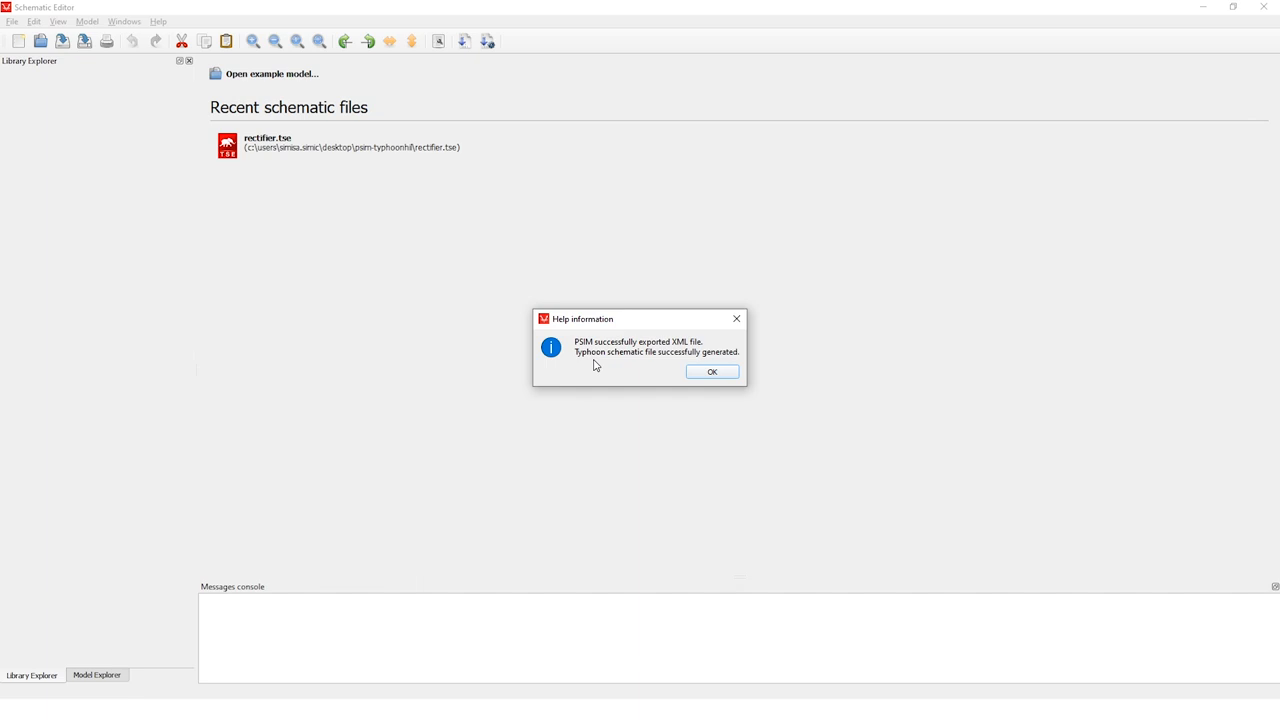
click(712, 370)
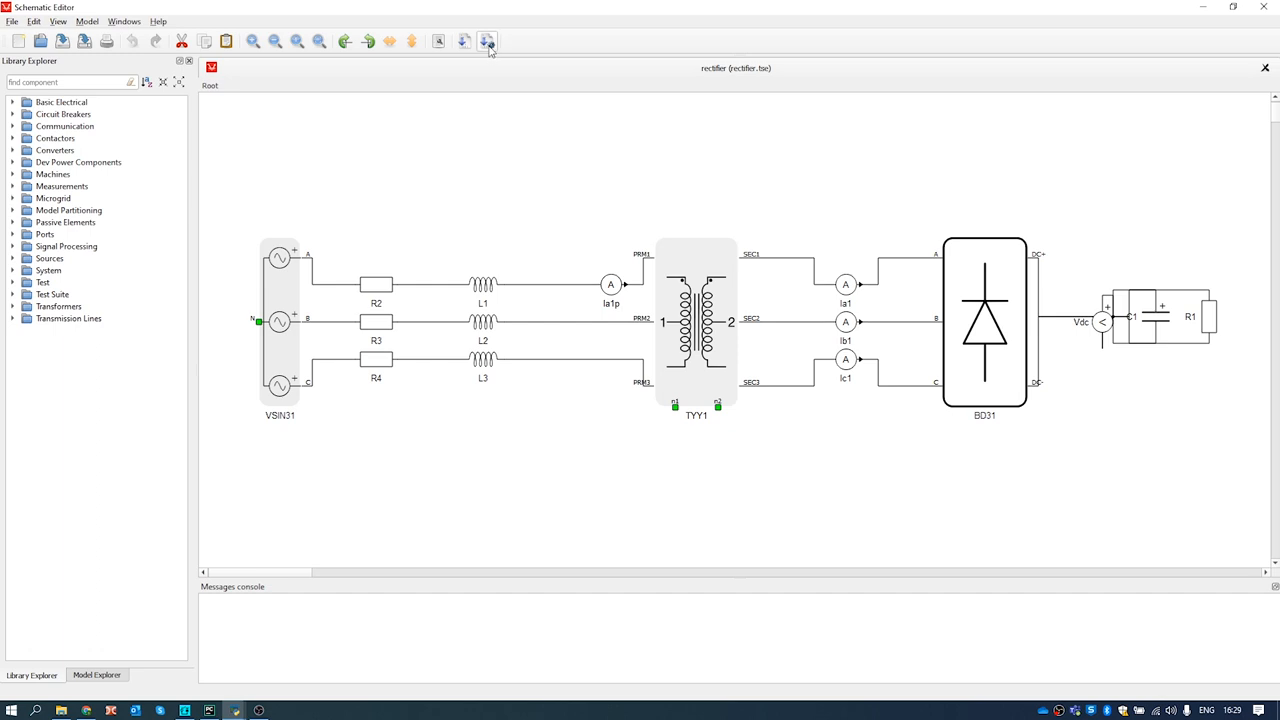
Compile and load the rectifier.tse model, opening HIL SCADA with SCADA_panel.cus
click(488, 40)
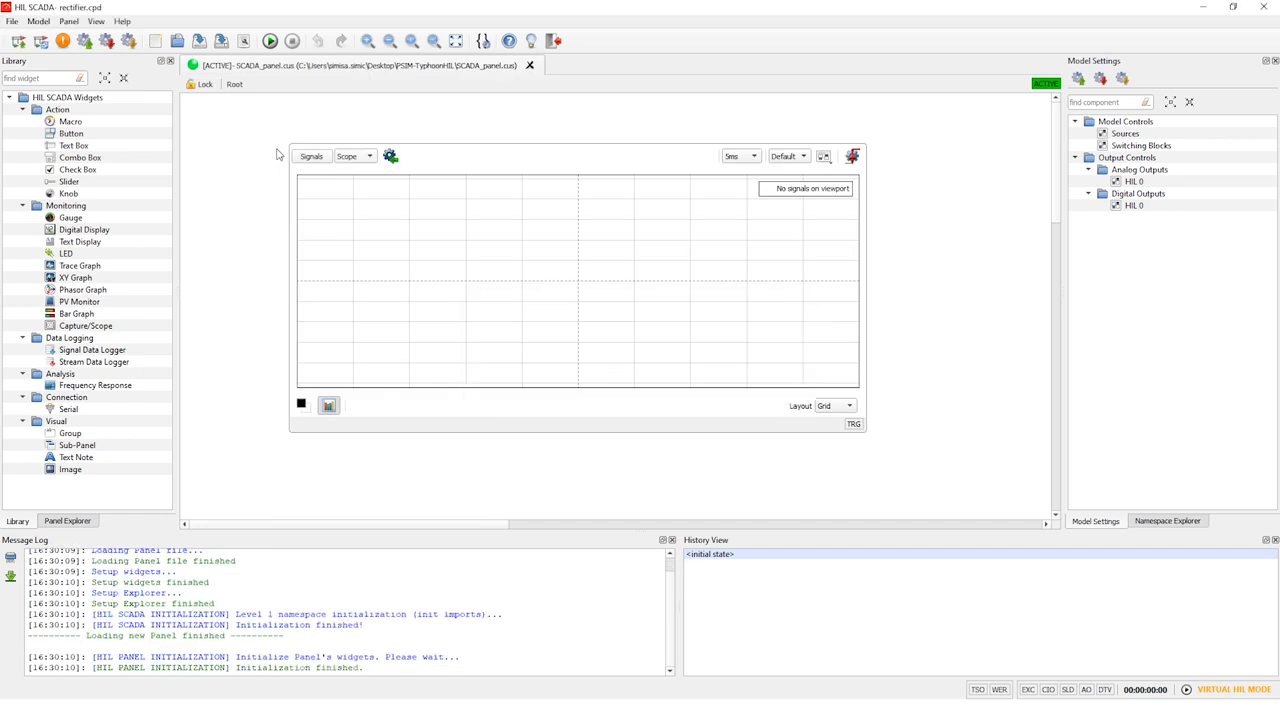
Start the simulation so the scope shows the Ia1, Ib1, Ic1 phase currents
click(268, 44)
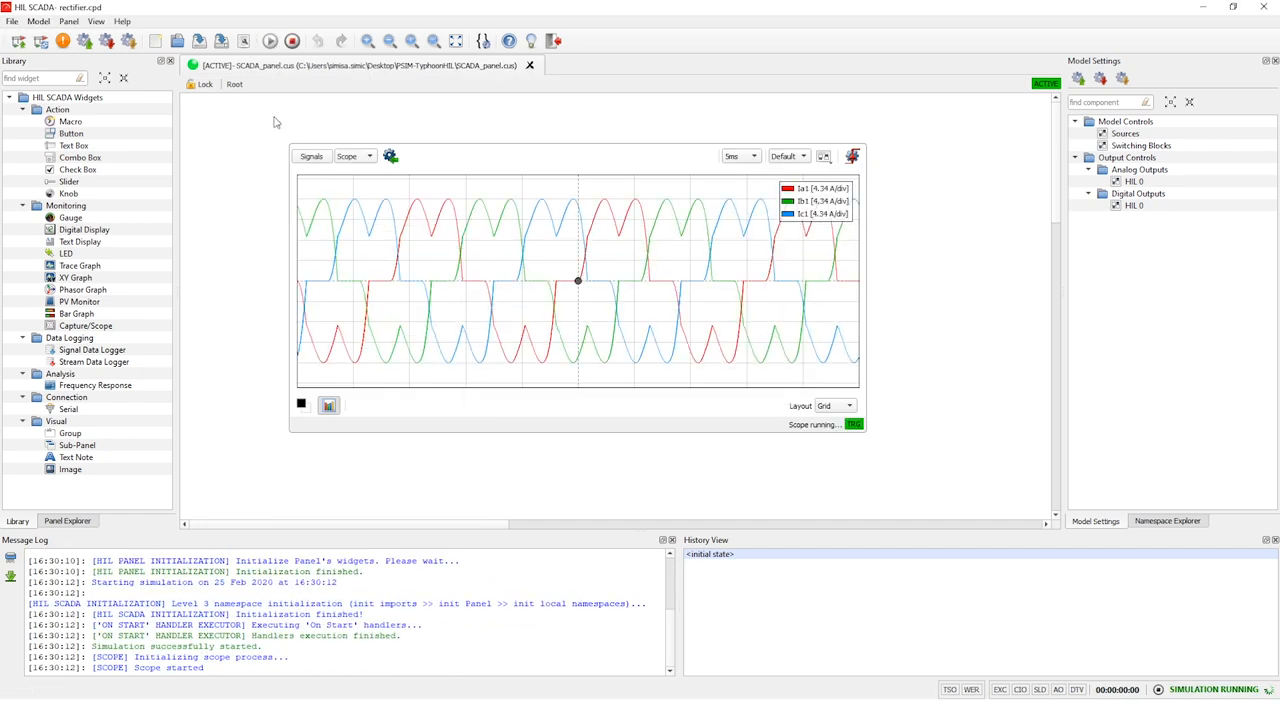
mouse_move(468, 166)
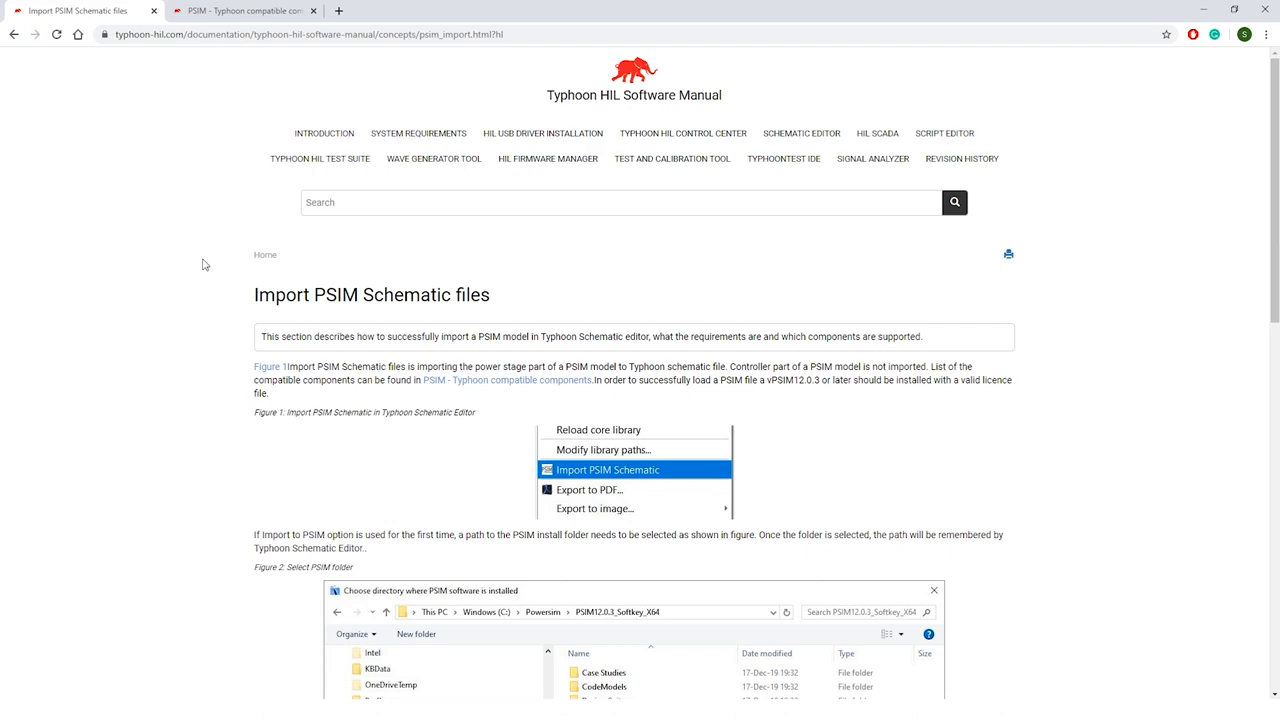
Scroll through the PSIM - Typhoon compatible components table in the manual
scroll(down, 3)
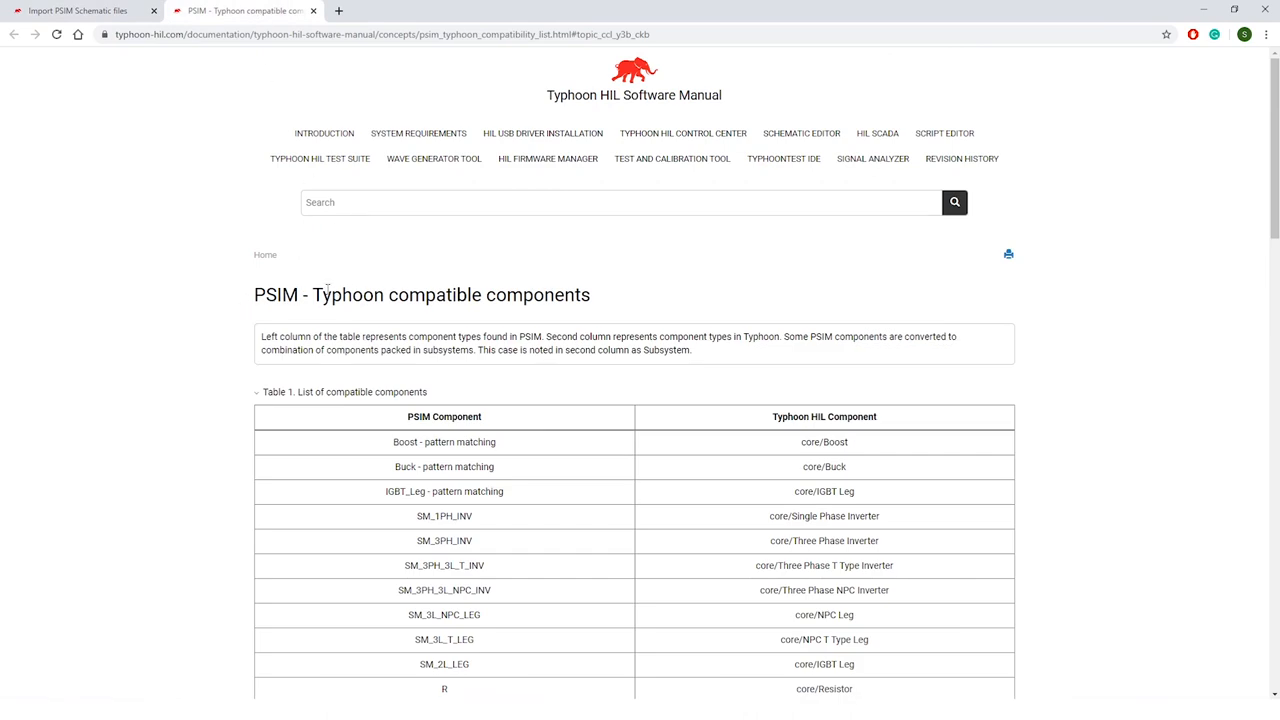
scroll(down, 3)
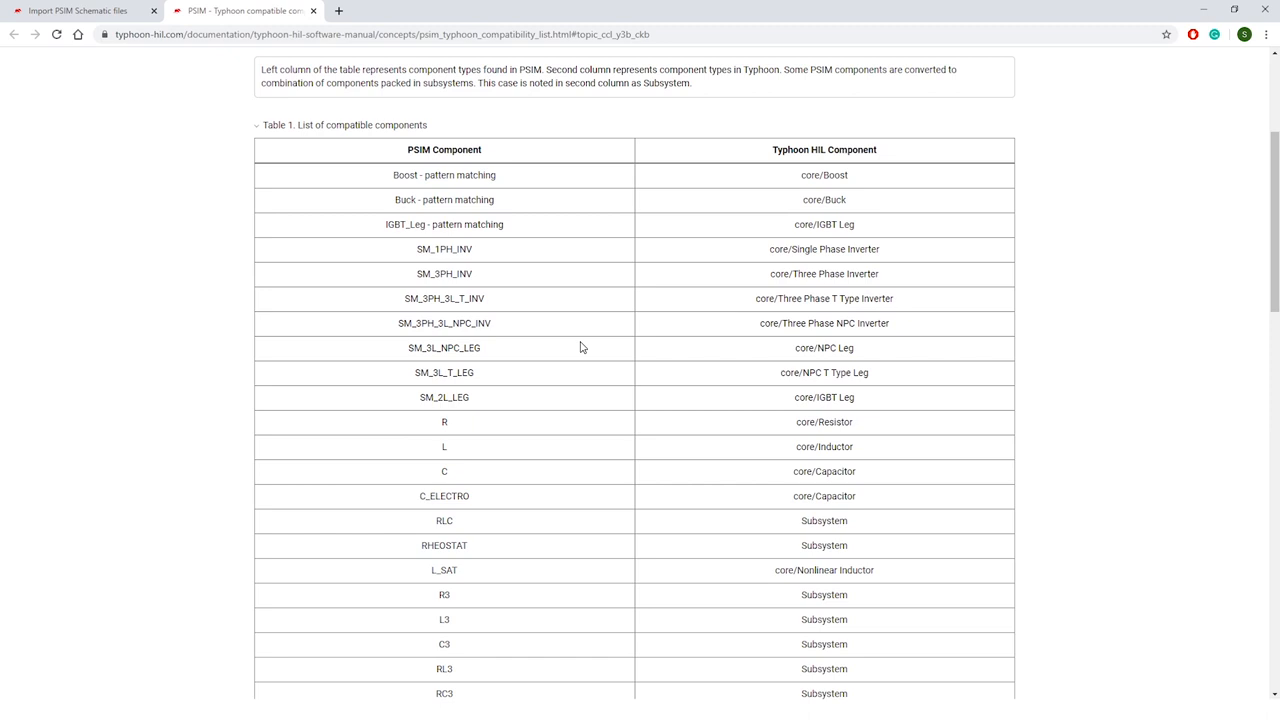
mouse_move(570, 336)
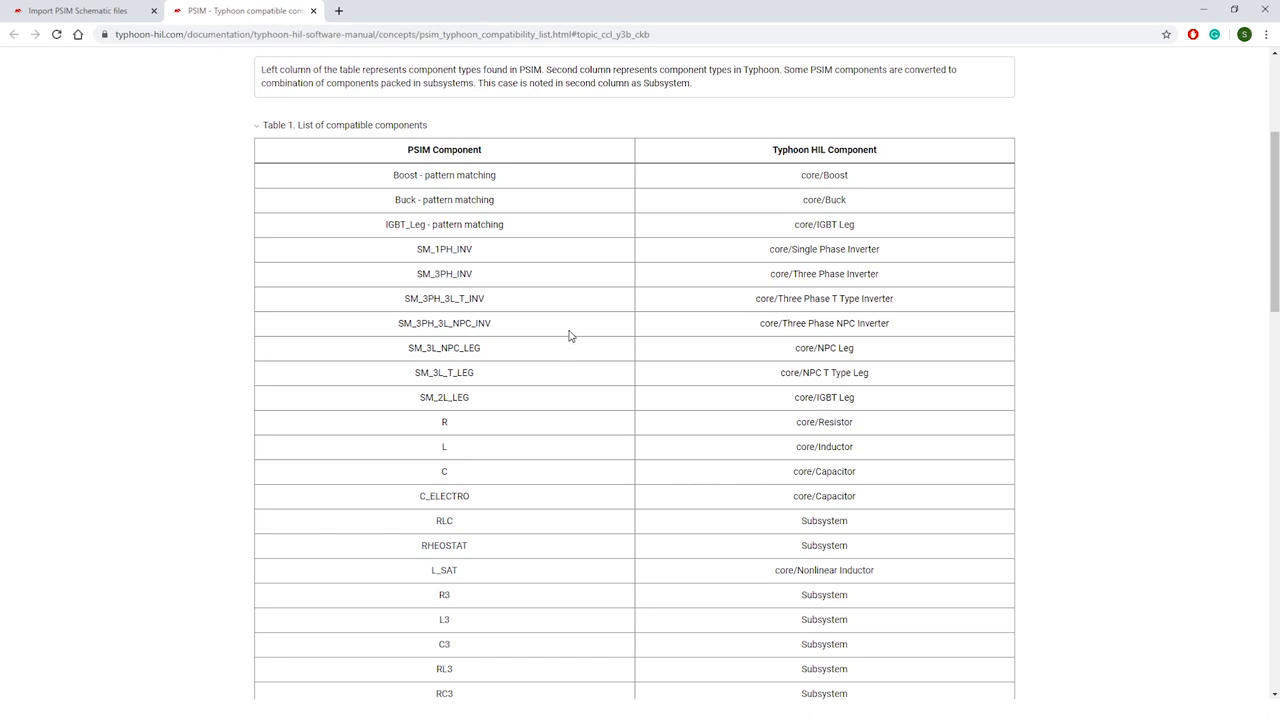
mouse_move(1200, 32)
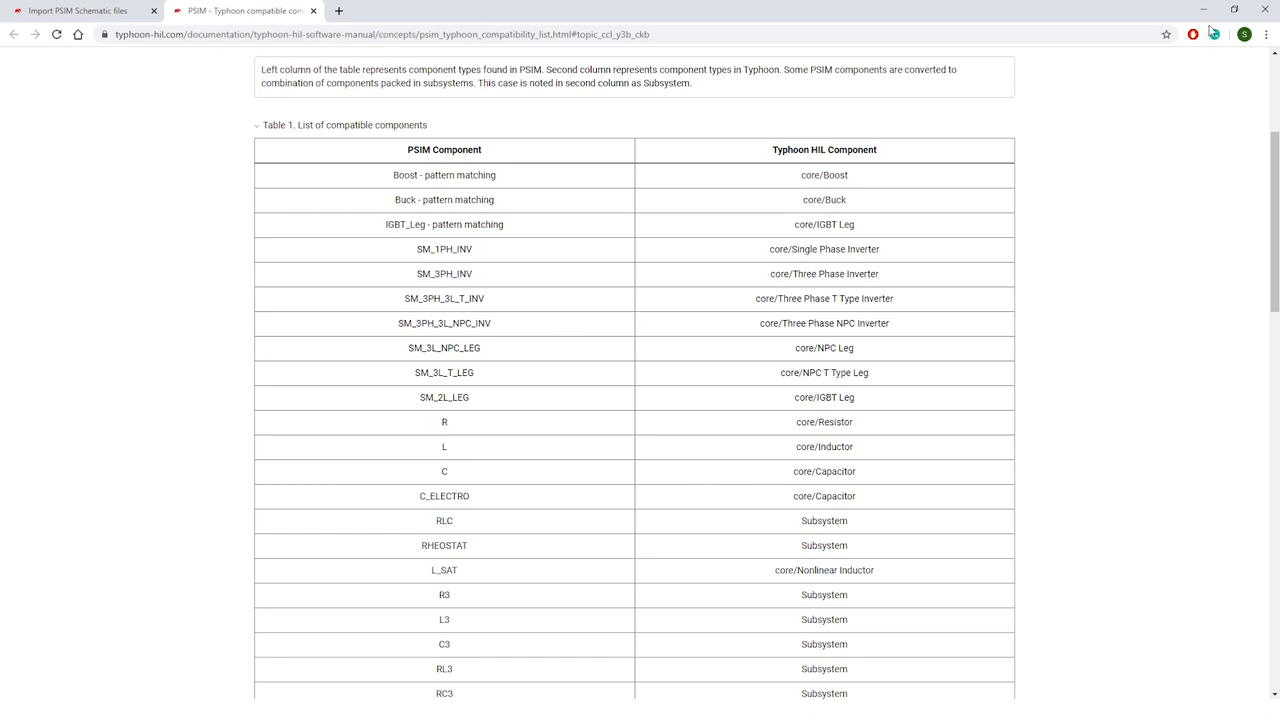